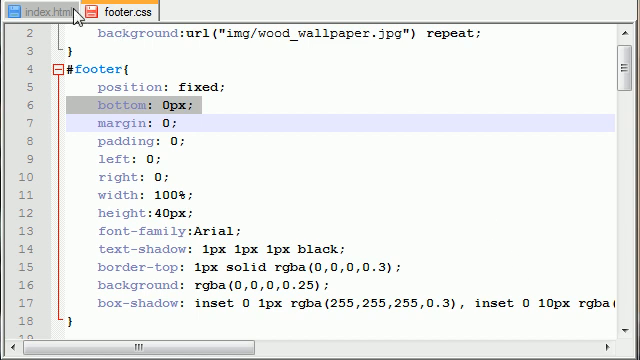
Preview the Two Columns page, then return to footer.css in the editor
scroll("down", 3)
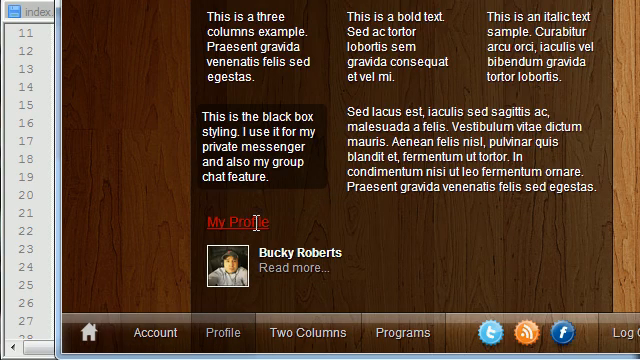
double_click(224, 220)
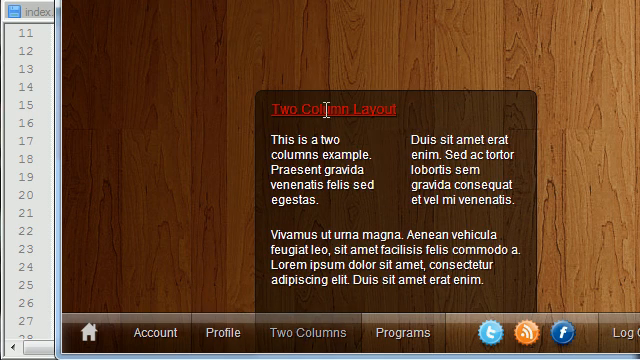
left_click(212, 332)
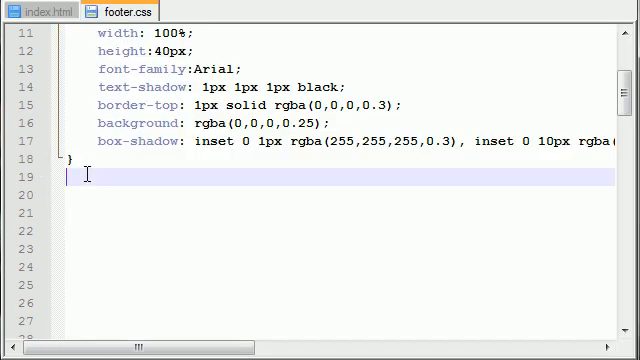
Begin a #footer h2 rule with font-weight:normal and font-size:14px
type("#footer")
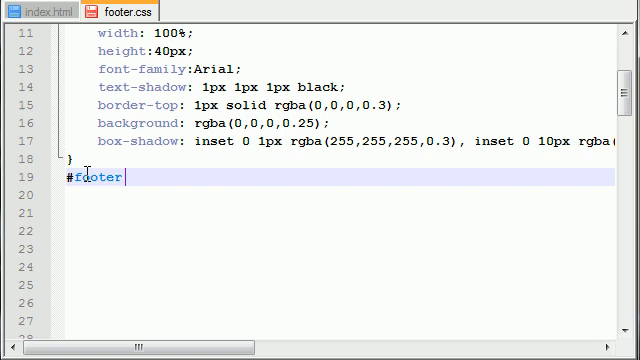
type("h2{}")
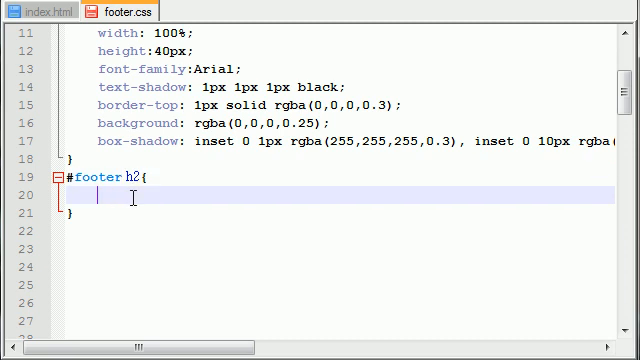
type("font-w")
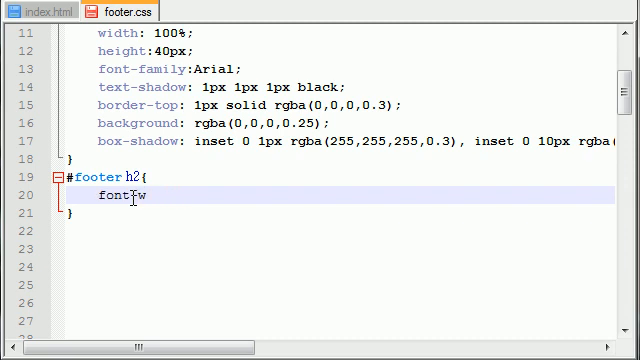
type("-weight:no")
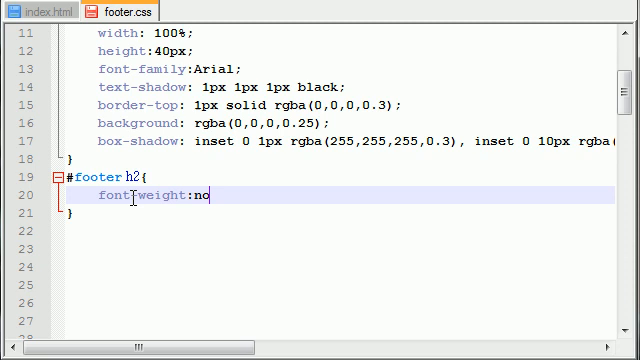
type("rmal;")
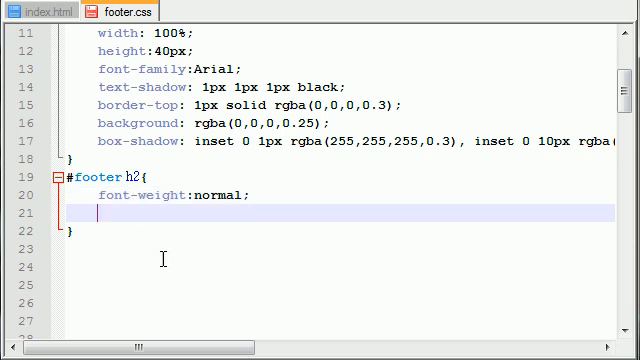
type("font")
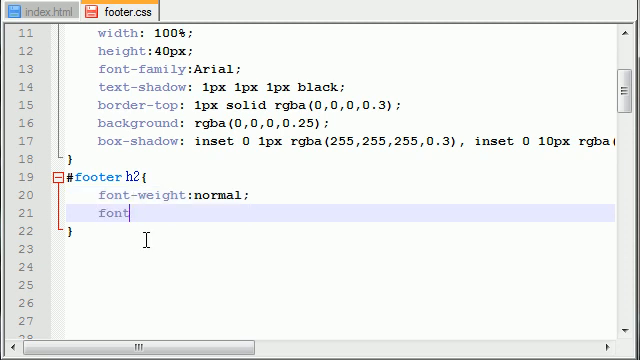
type("-size:")
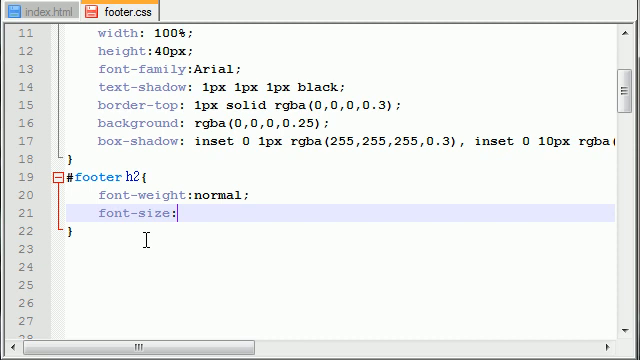
type("14px;")
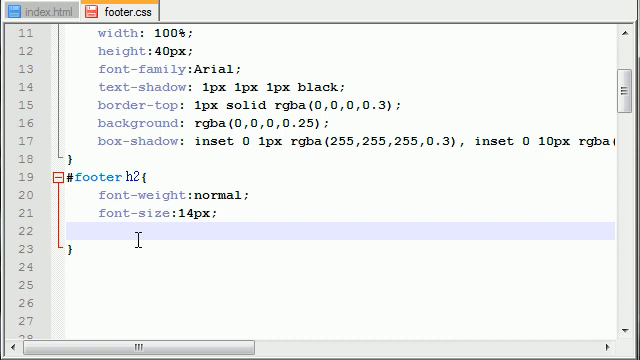
Add text-decoration:underline and color:#CC0000 to the #footer h2 rule
type("text-de")
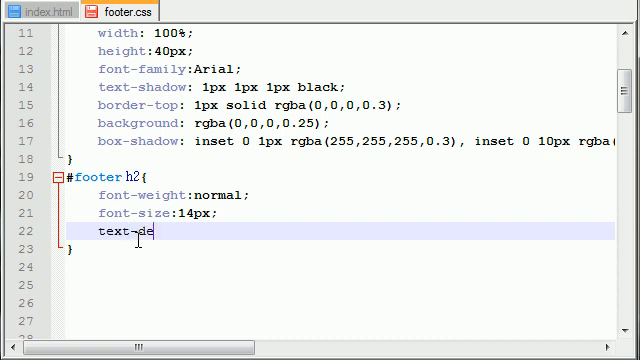
type("coration")
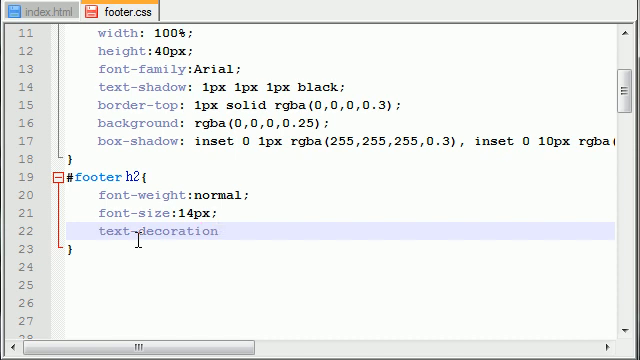
type(":underline;")
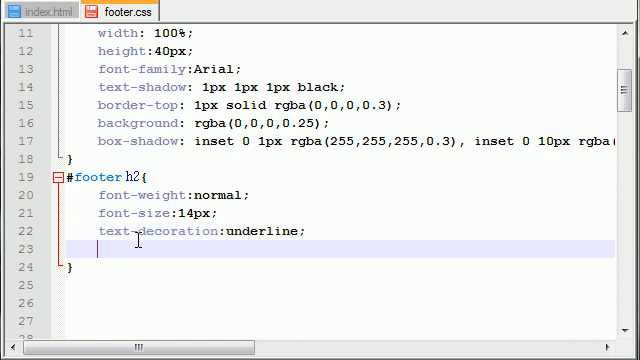
type("color:#")
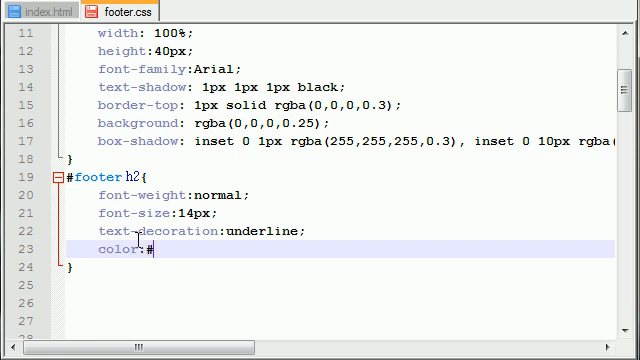
type("CC0000;")
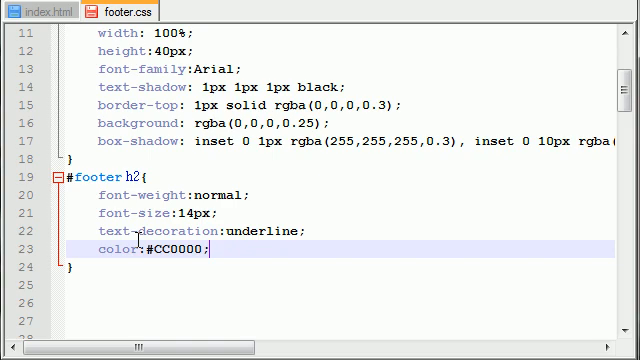
left_click(30, 12)
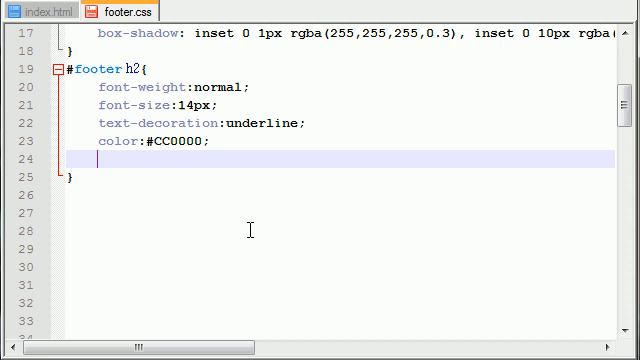
Add margin-top:10px and margin-bottom:10px to the #footer h2 rule
type("margin")
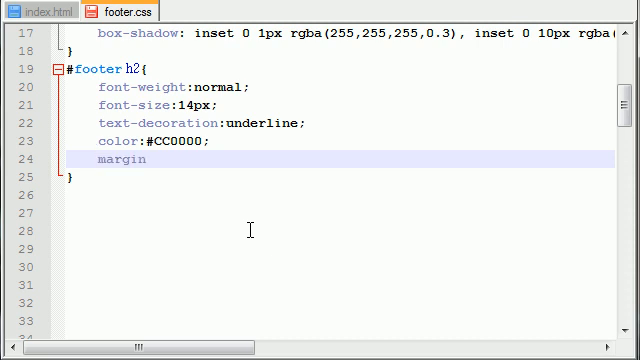
type("-top:")
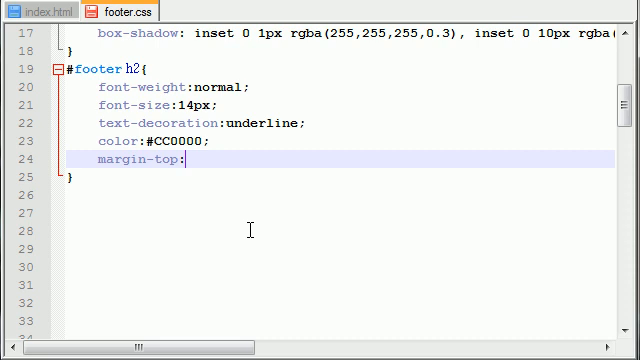
type("10px;")
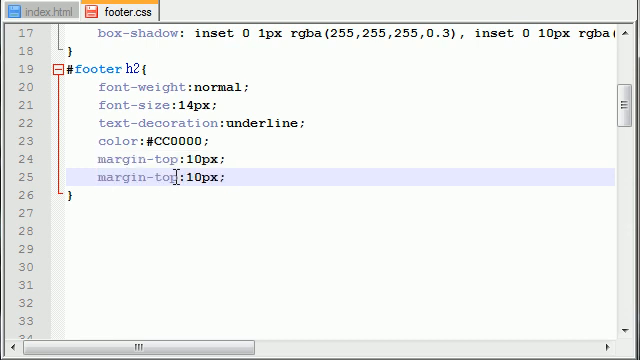
type("bo")
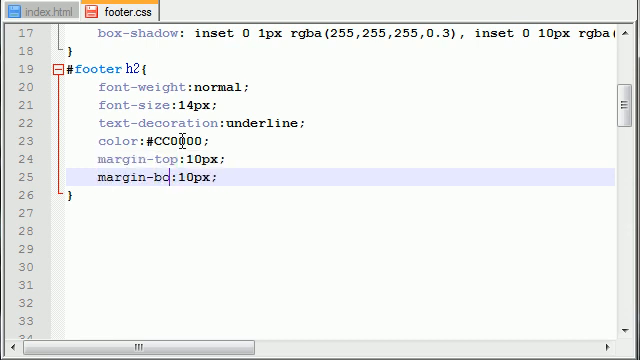
type("ttom")
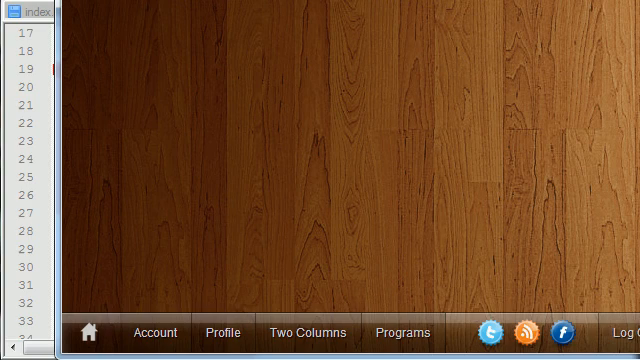
Expand the footer's Profile panel in the browser to inspect the styled heading
left_click(220, 332)
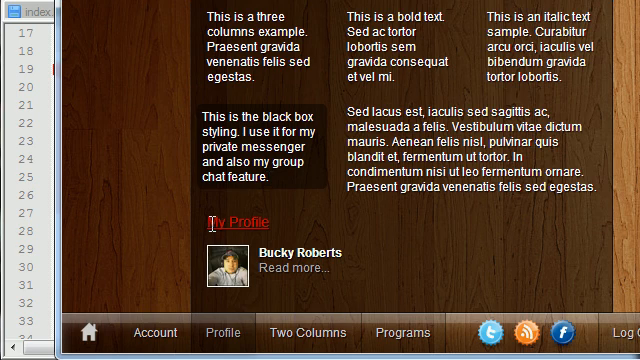
mouse_move(196, 230)
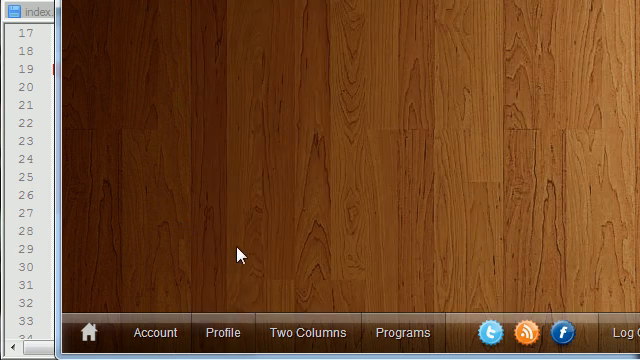
left_click(222, 332)
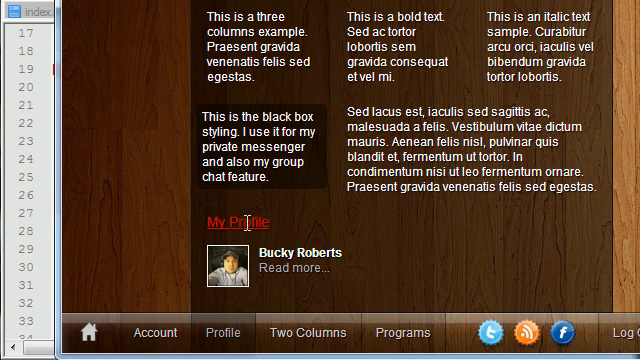
mouse_move(330, 230)
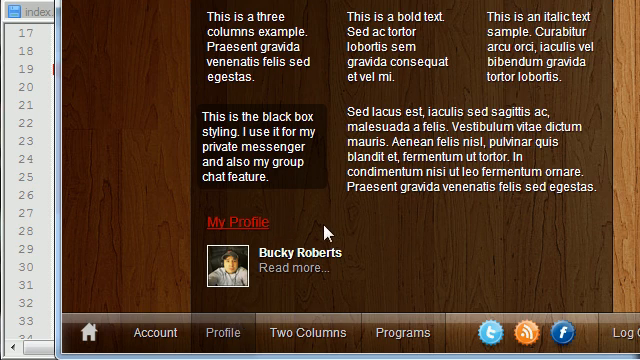
mouse_move(548, 224)
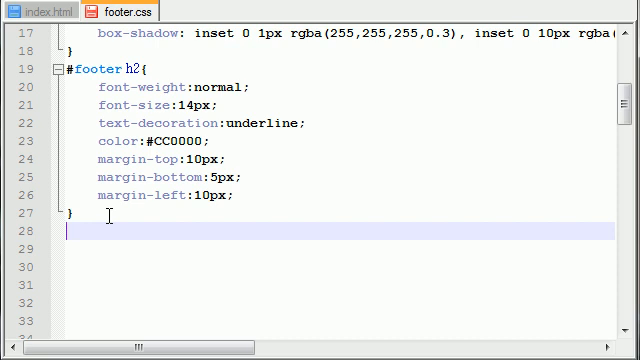
Write a #footer p rule with color:white and a font-size declaration
type("#footer")
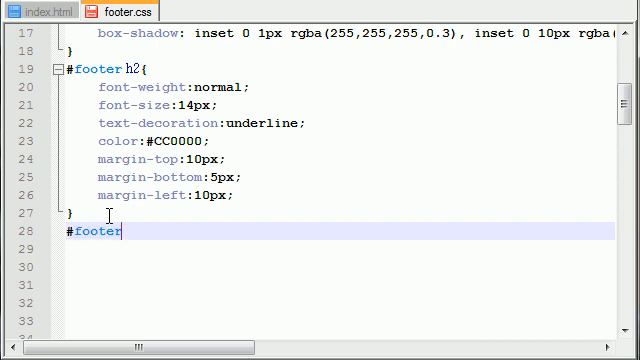
type("p{")
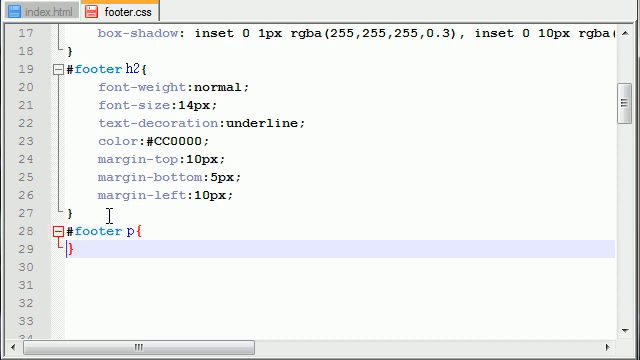
type("color")
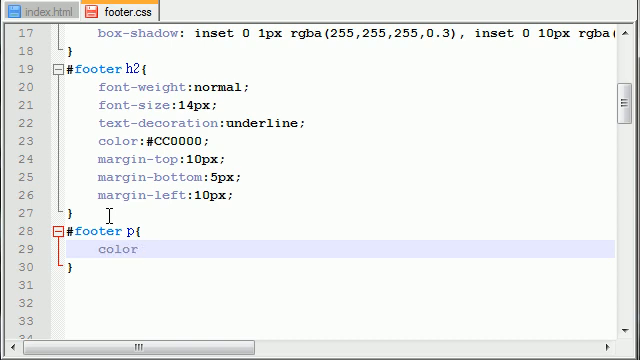
type(":white;")
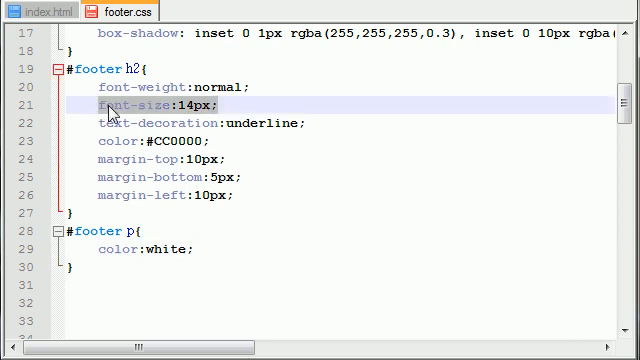
type("font-size:14px;")
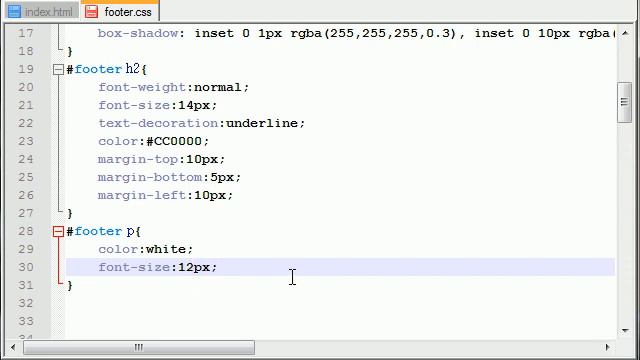
Add float:left and padding: 0px 10px to #footer p and verify the padding values
scroll("down", 3)
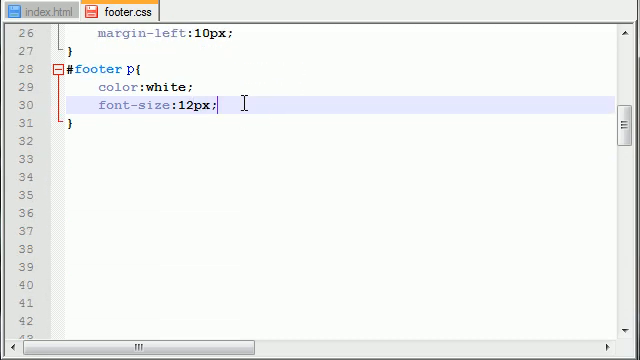
type("floa")
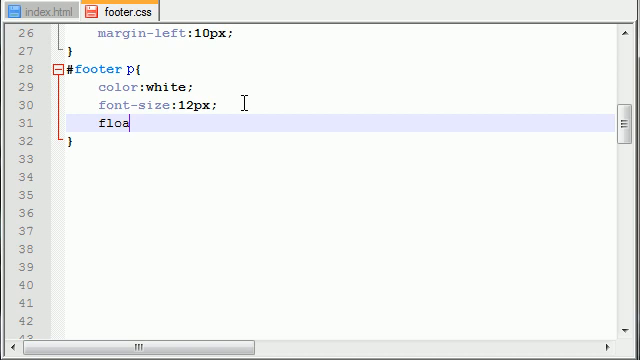
type("t:left;")
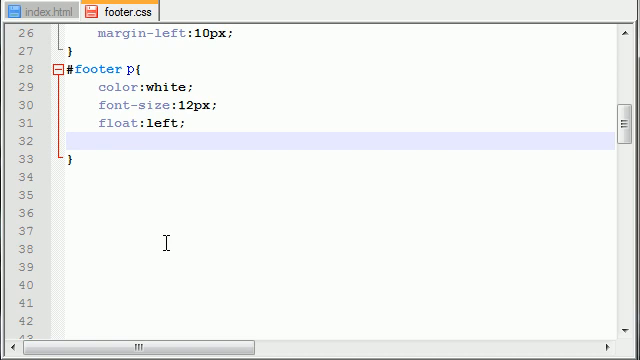
type("paddingL")
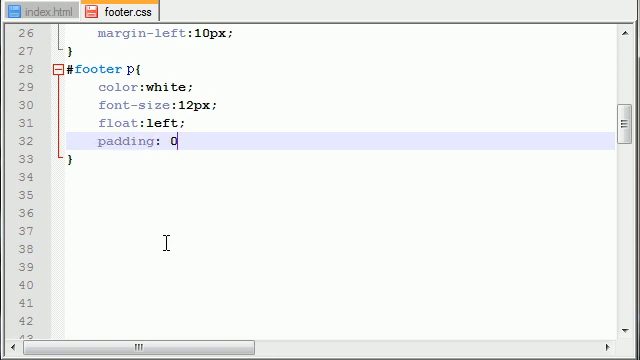
type("px 10")
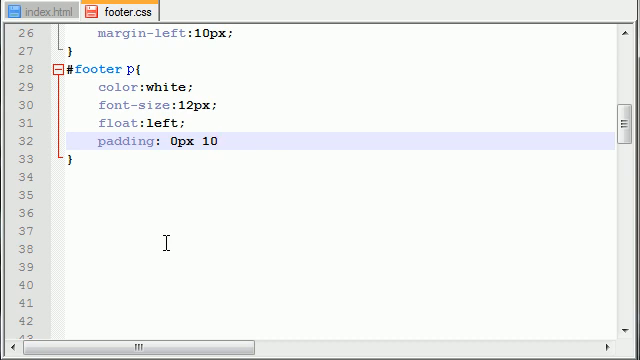
type("px;")
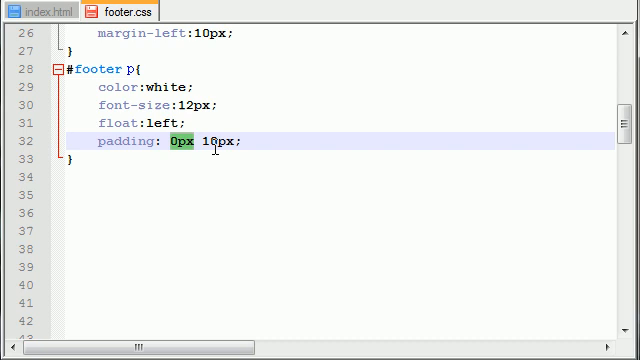
left_click(210, 140)
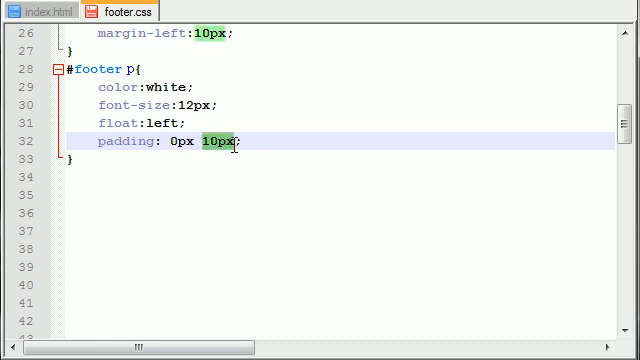
left_click(240, 142)
type("margin: 0px 10px;")
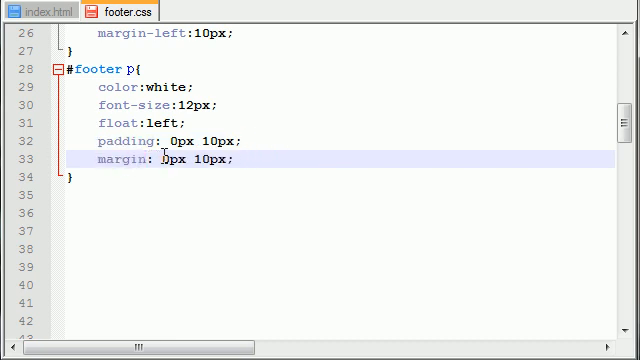
Complete the #footer p margin line as margin: 10px 0px
type("1")
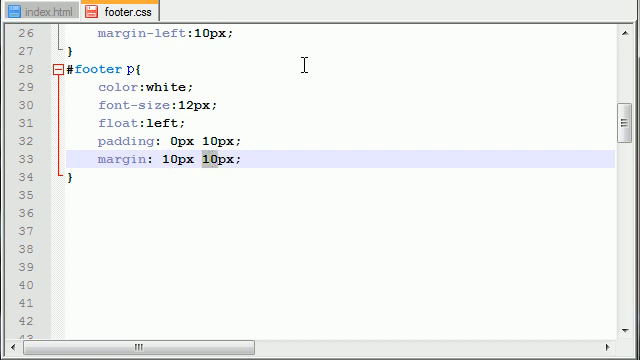
type("0px")
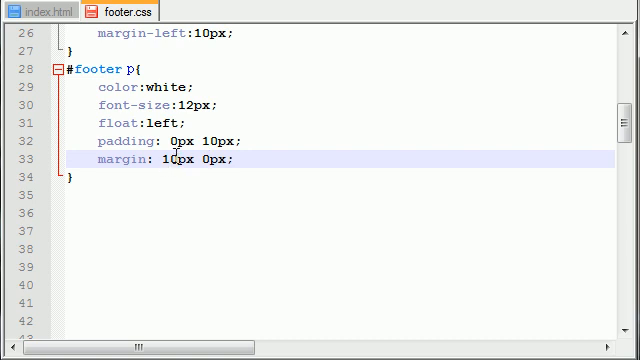
double_click(168, 160)
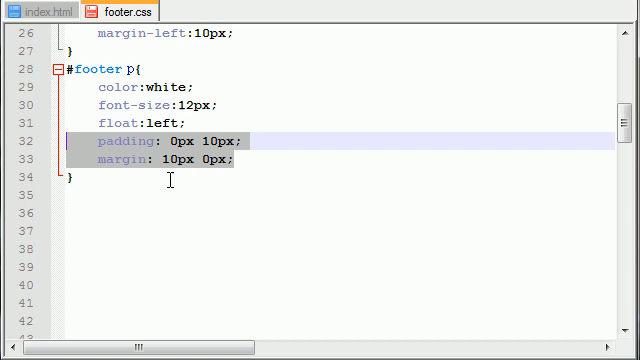
left_click(170, 180)
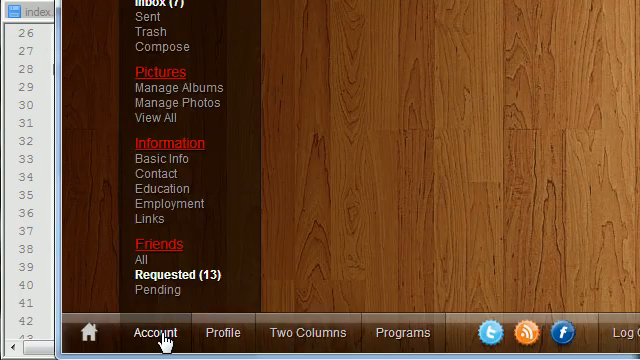
Toggle the footer's Account and Profile panels to check the white two-column paragraphs
left_click(156, 332)
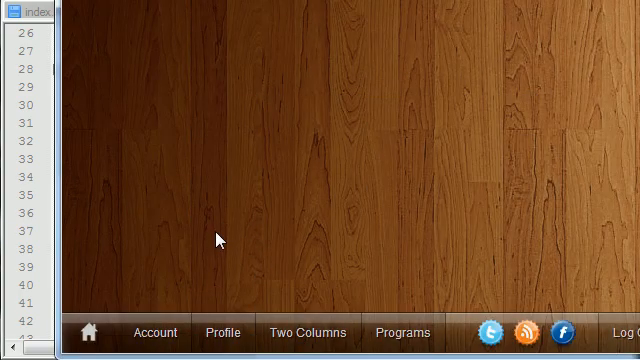
mouse_move(214, 248)
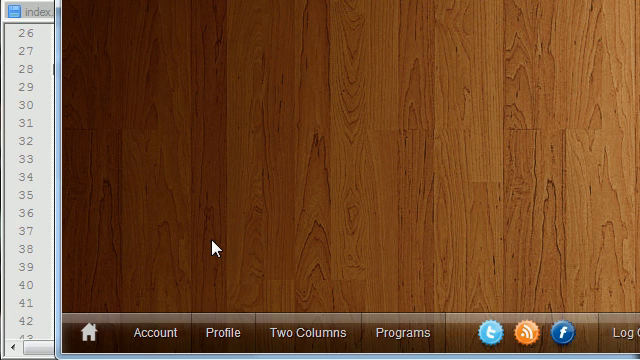
mouse_move(212, 248)
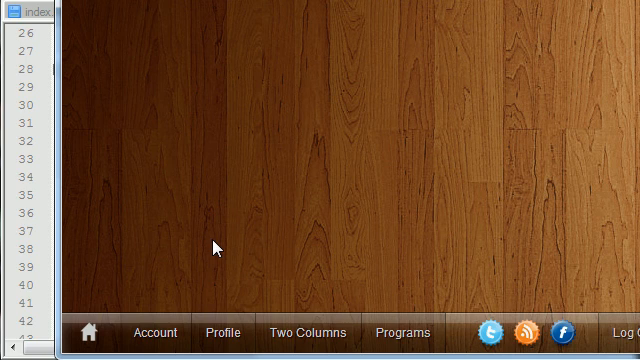
left_click(154, 332)
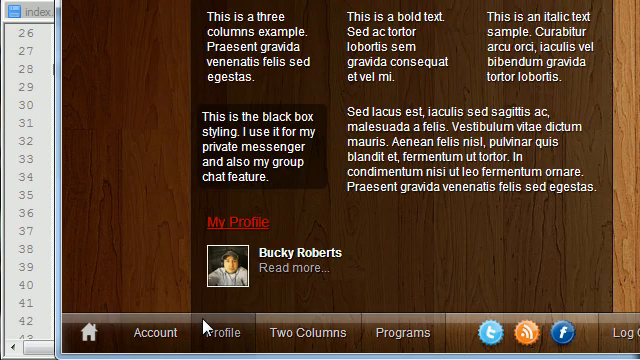
left_click(402, 332)
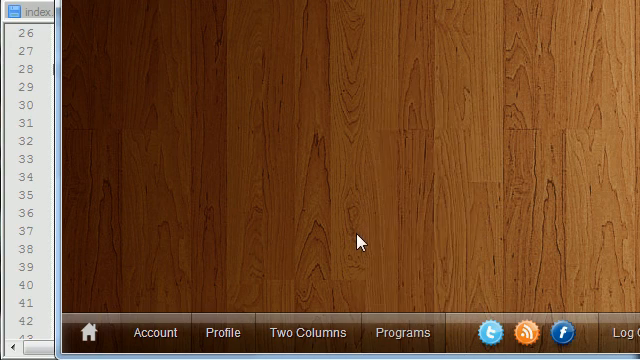
mouse_move(378, 236)
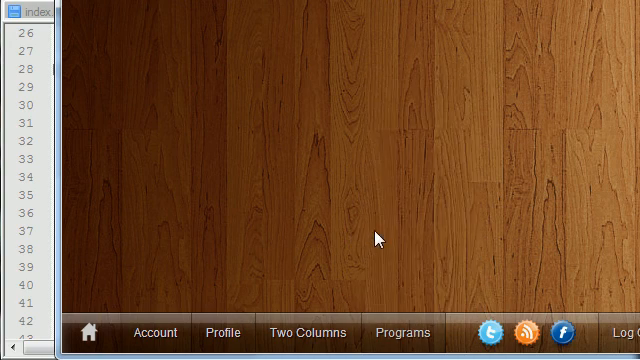